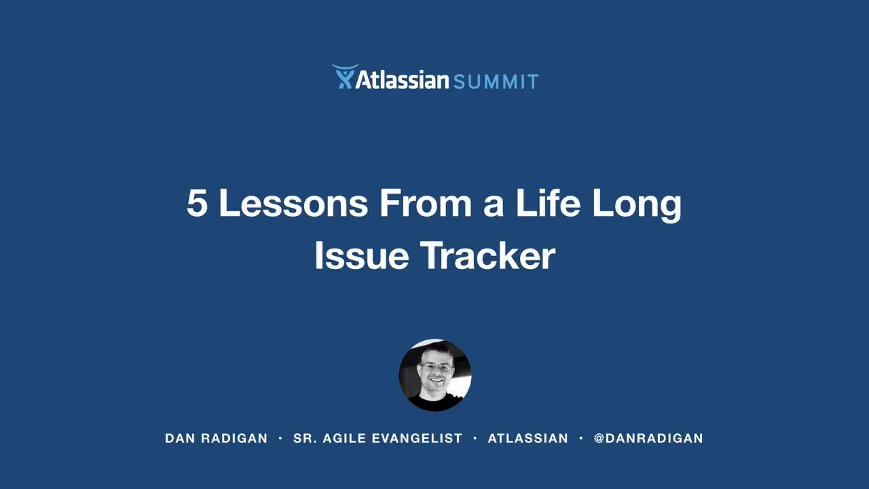
{"action": "key", "text": "Right"}
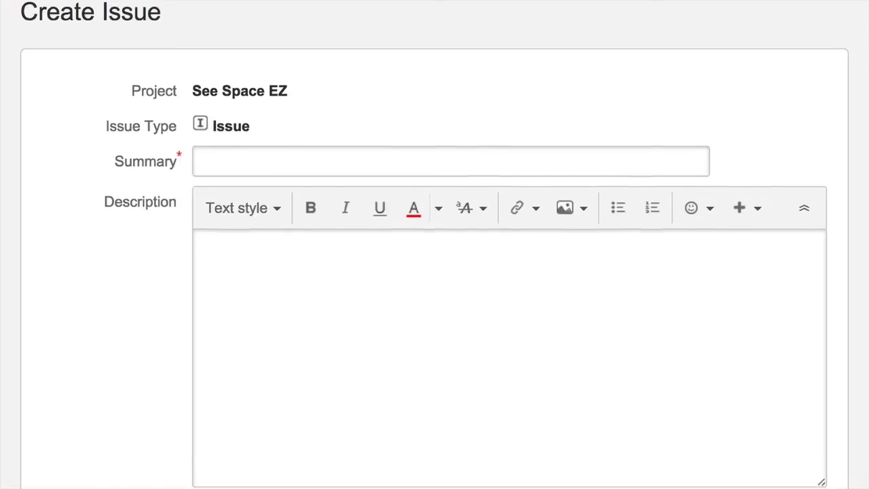
{"action": "scroll", "scroll_direction": "down", "scroll_amount": 3}
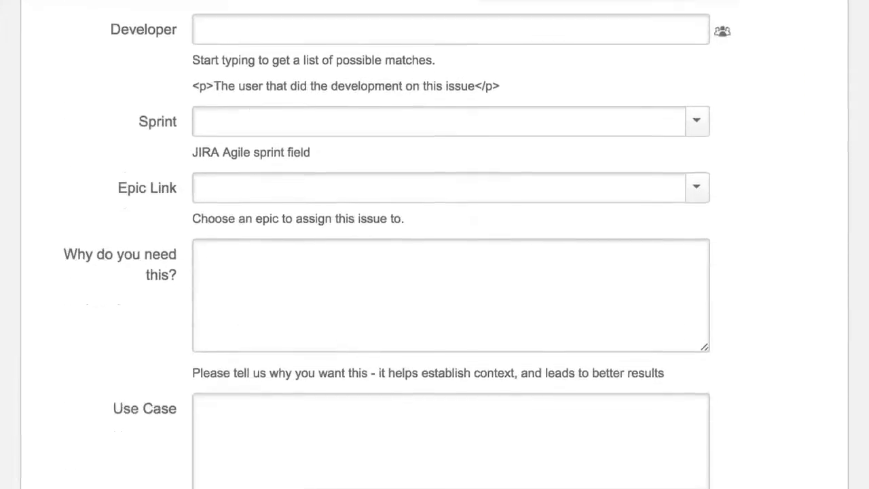
{"action": "scroll", "scroll_direction": "down", "scroll_amount": 3}
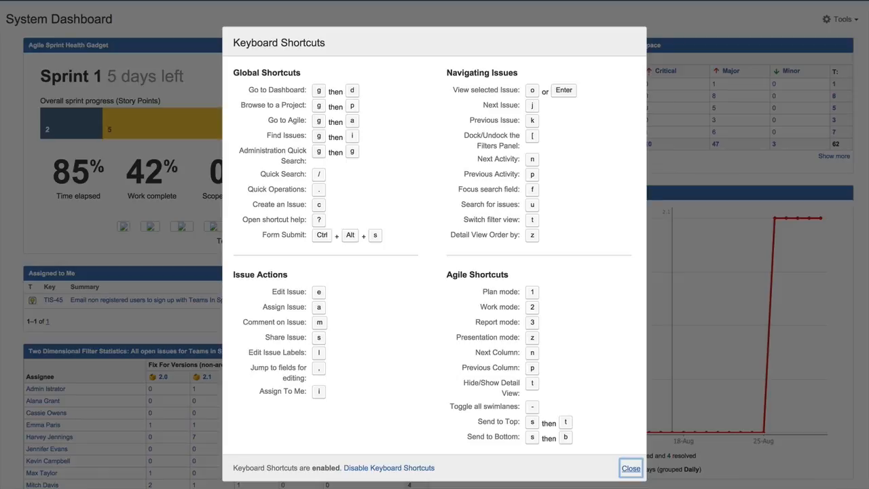
{"action": "left_click", "coordinate": [629, 468]}
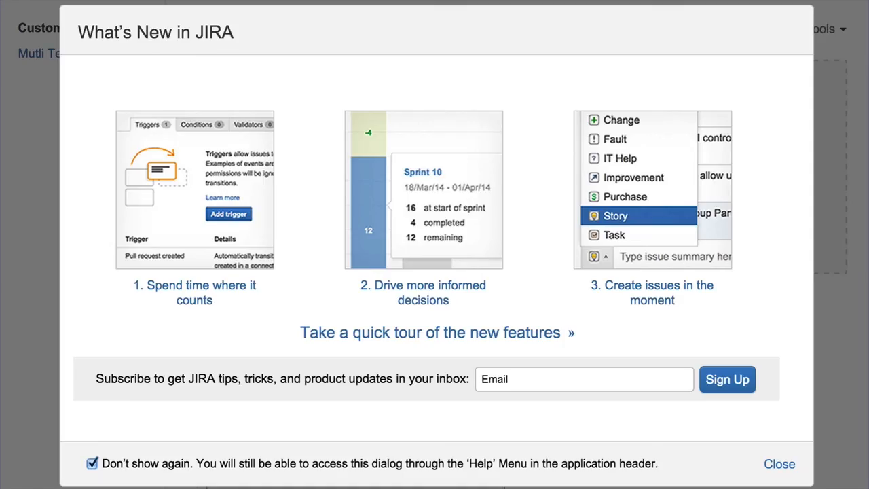